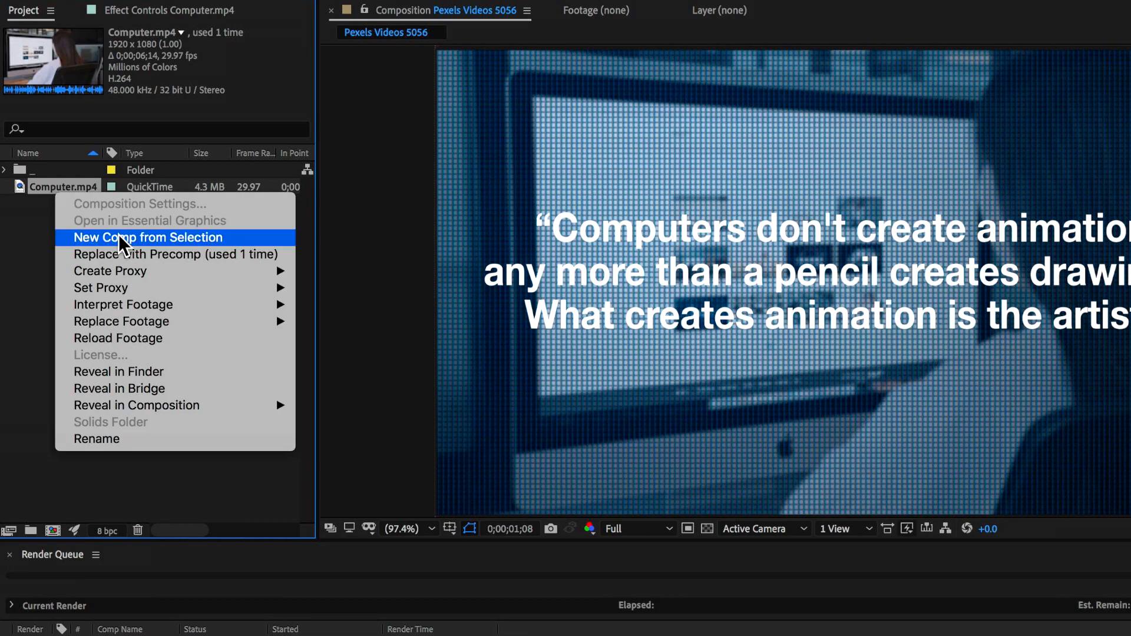
- Make a new composition from Computer.mp4 and apply a Tint effect to the footage
left_click(148, 238)
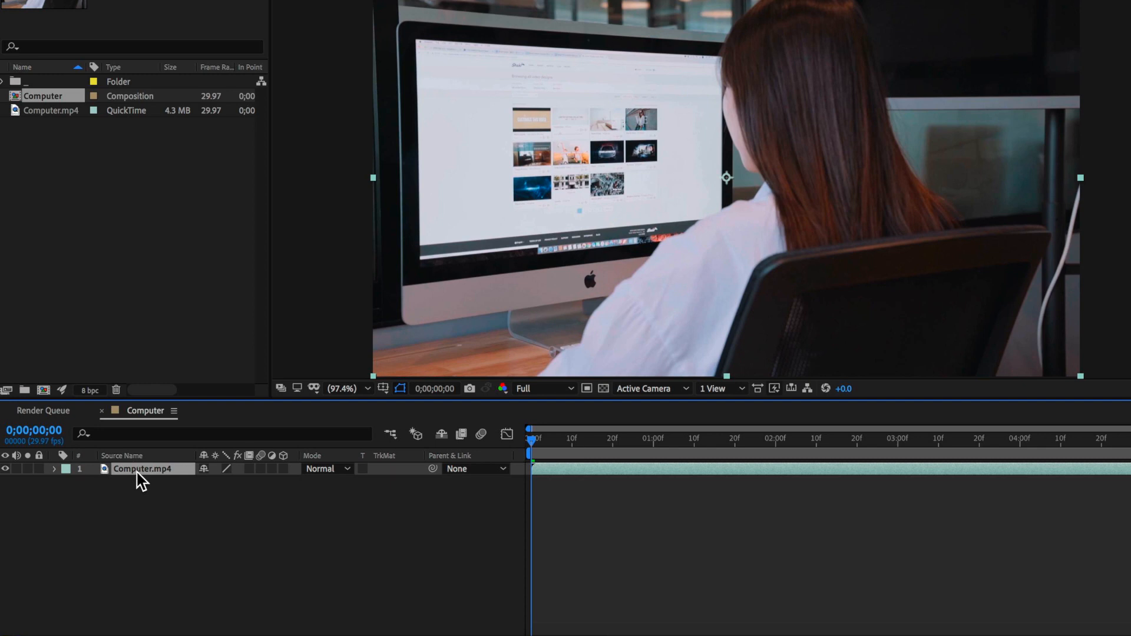
left_click(326, 6)
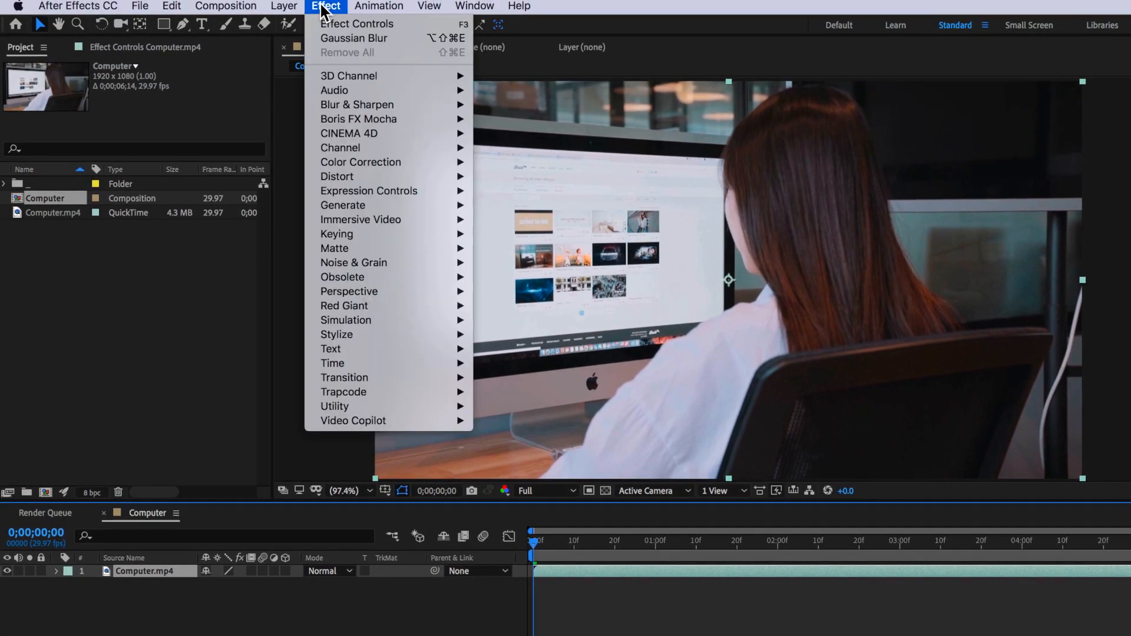
mouse_move(361, 161)
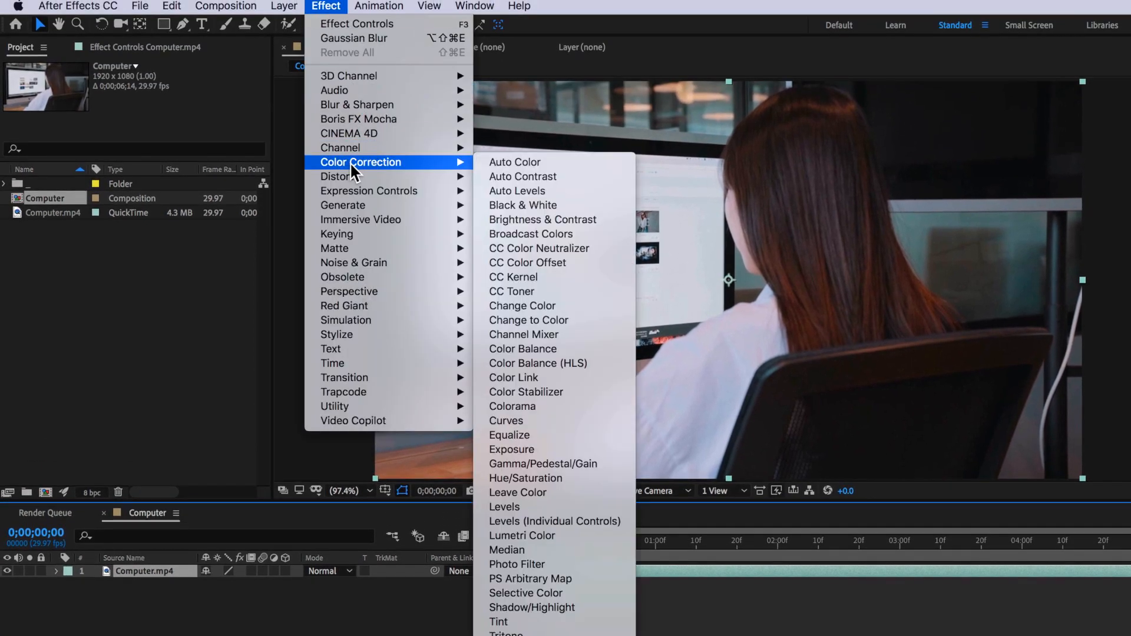
left_click(498, 622)
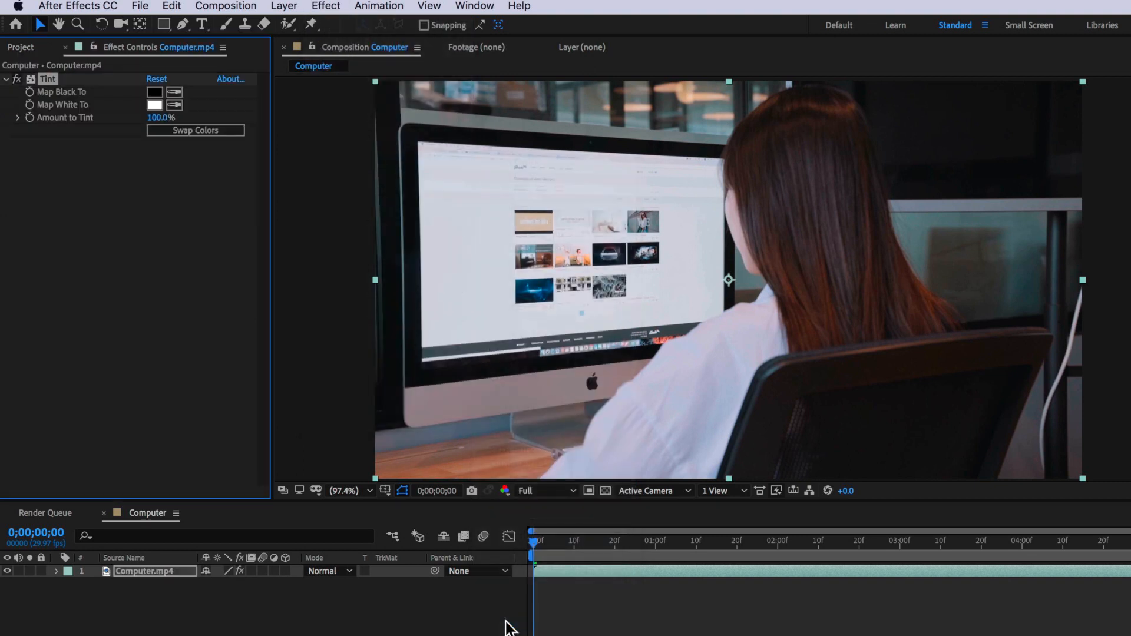
- Set Tint to map black to dark blue and white to pale blue at about 60%
left_click(154, 92)
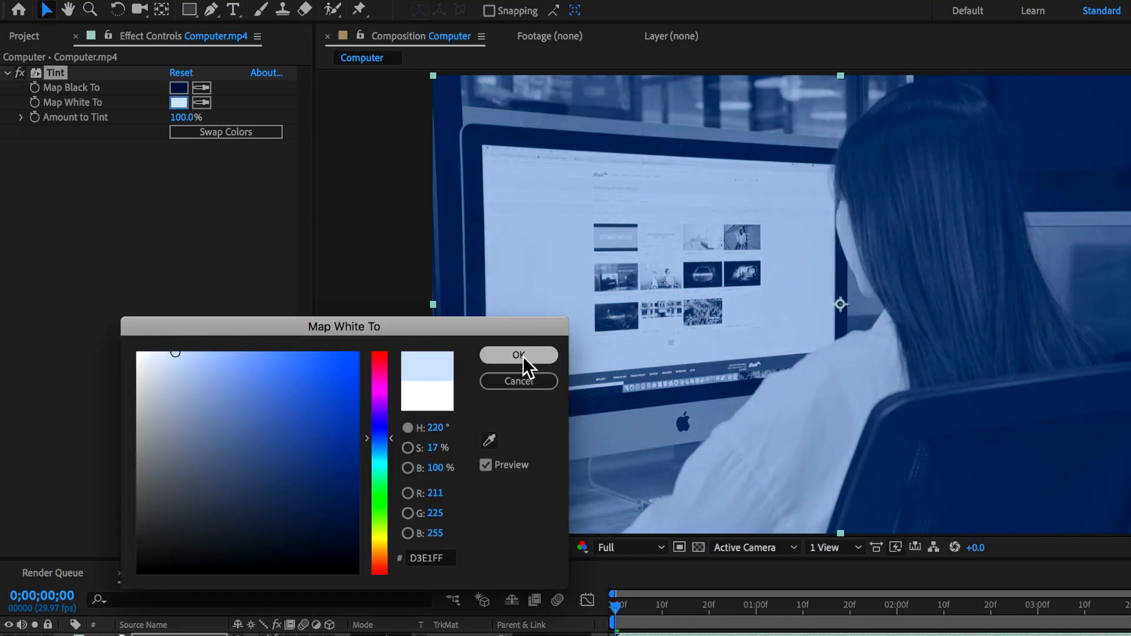
left_click(519, 355)
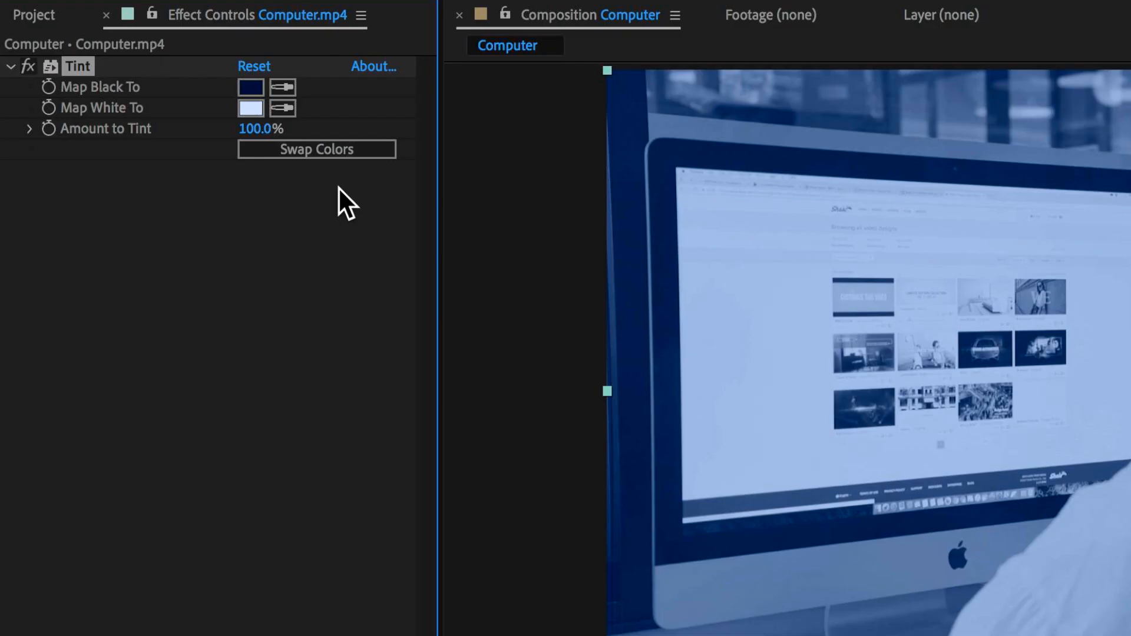
left_click(261, 129)
type("60")
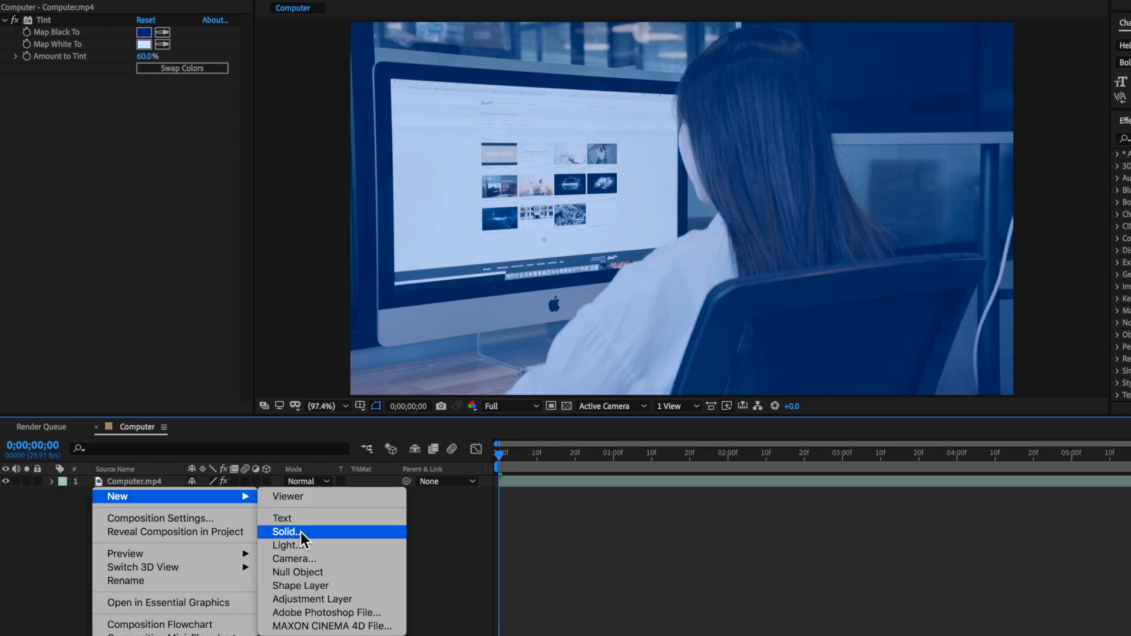
- Add a new solid layer above the footage with a Grid generator effect
left_click(290, 531)
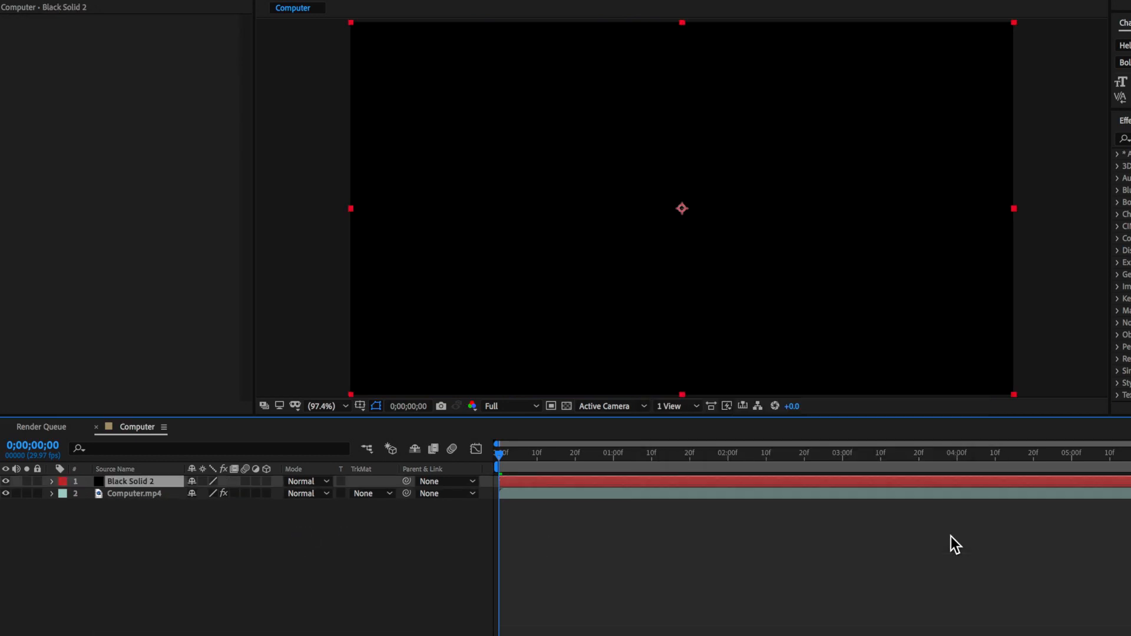
left_click(307, 6)
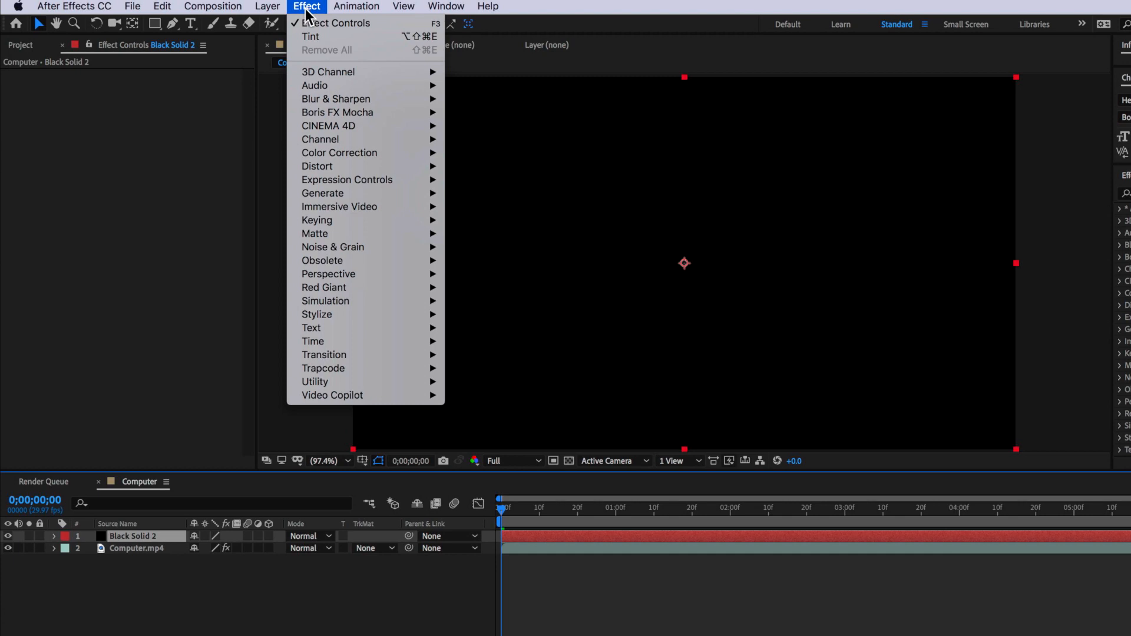
mouse_move(322, 193)
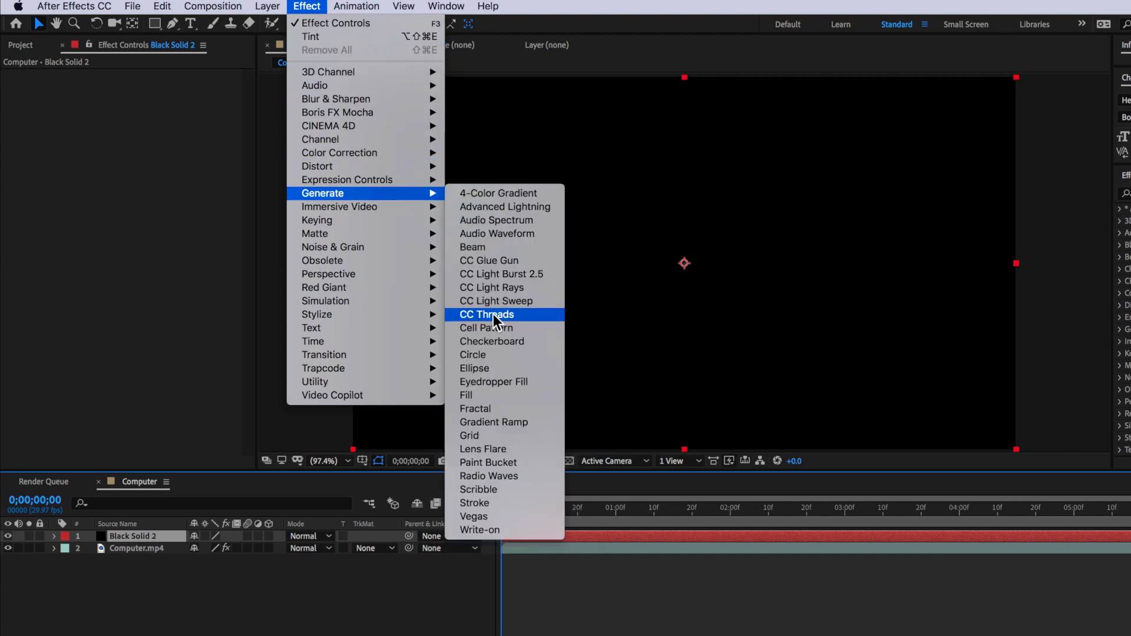
left_click(469, 435)
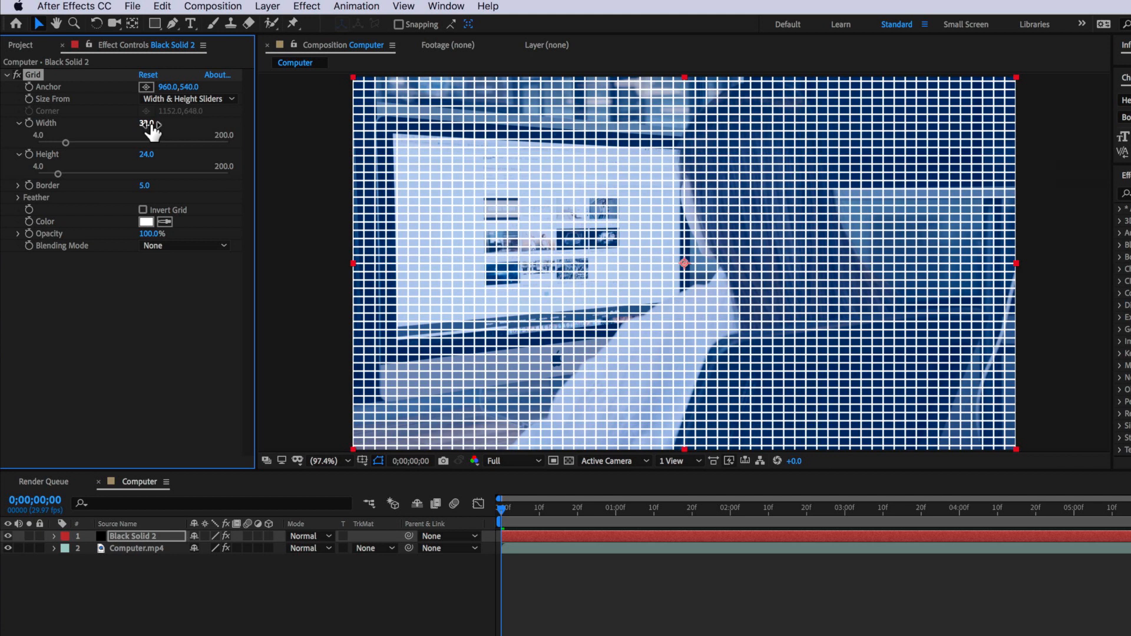
- Set the grid cells to 12 by 12, opacity 30 and line colour black
left_click(145, 124)
type("12")
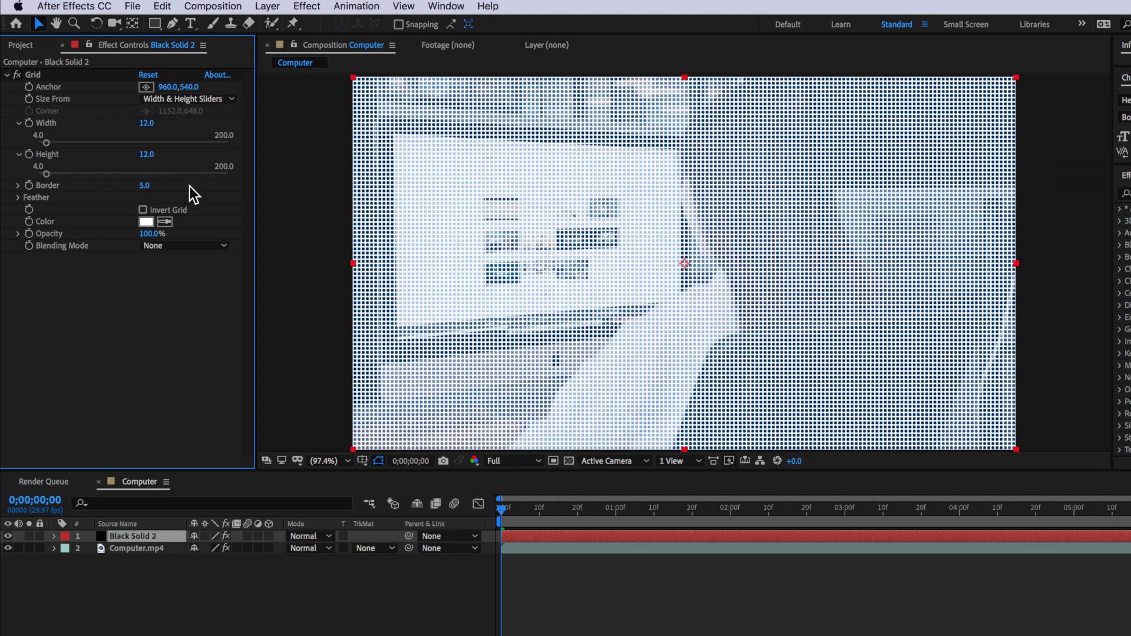
double_click(152, 233)
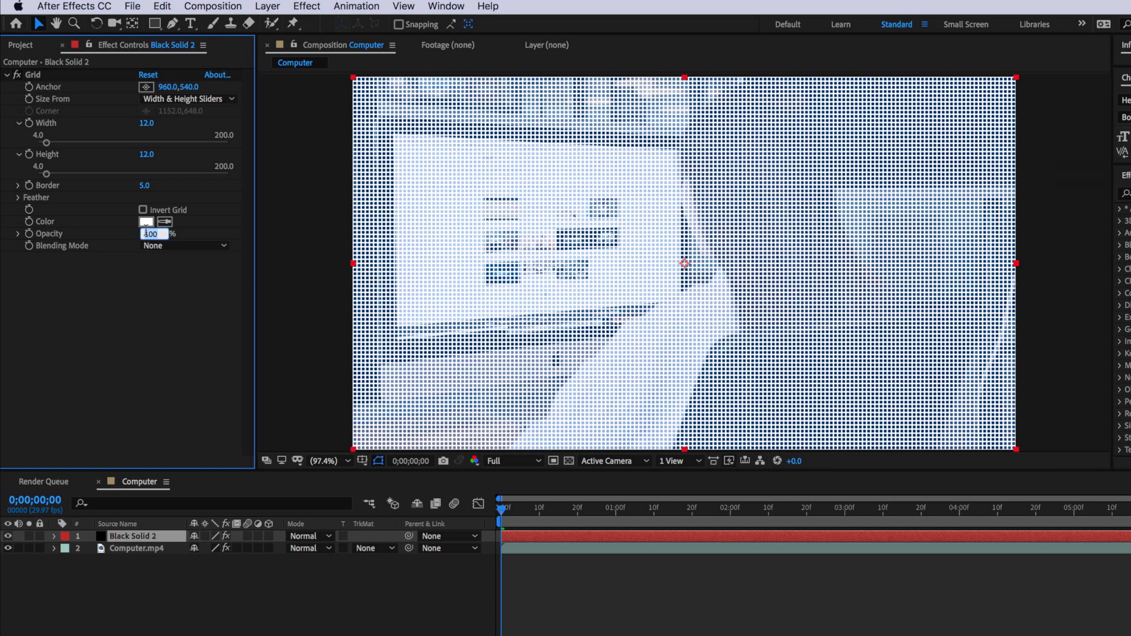
left_click(147, 221)
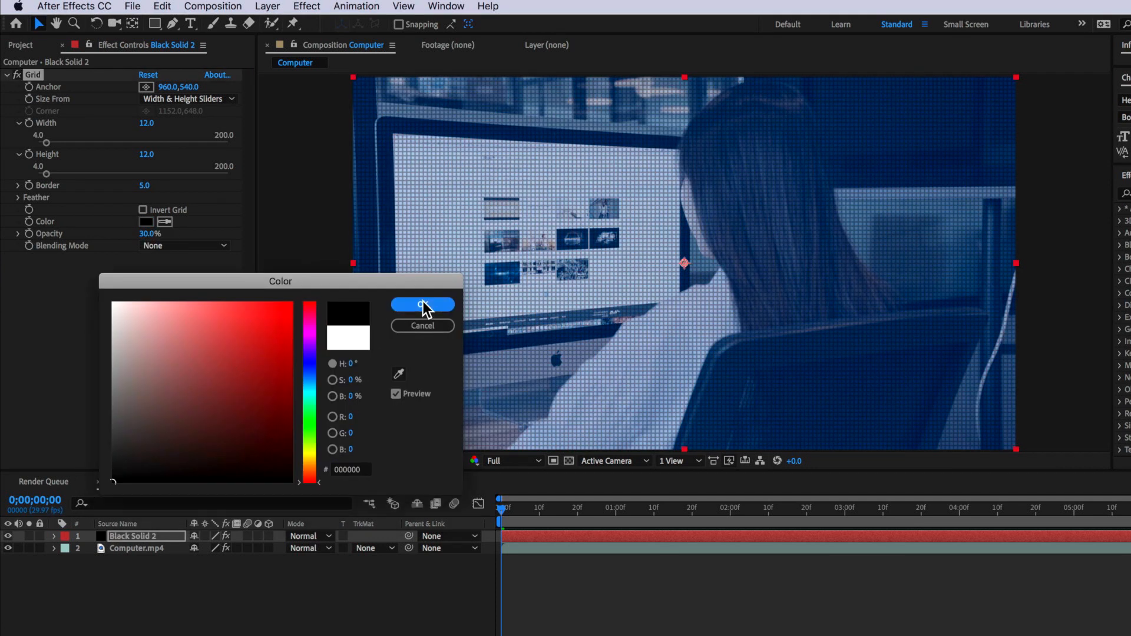
left_click(422, 304)
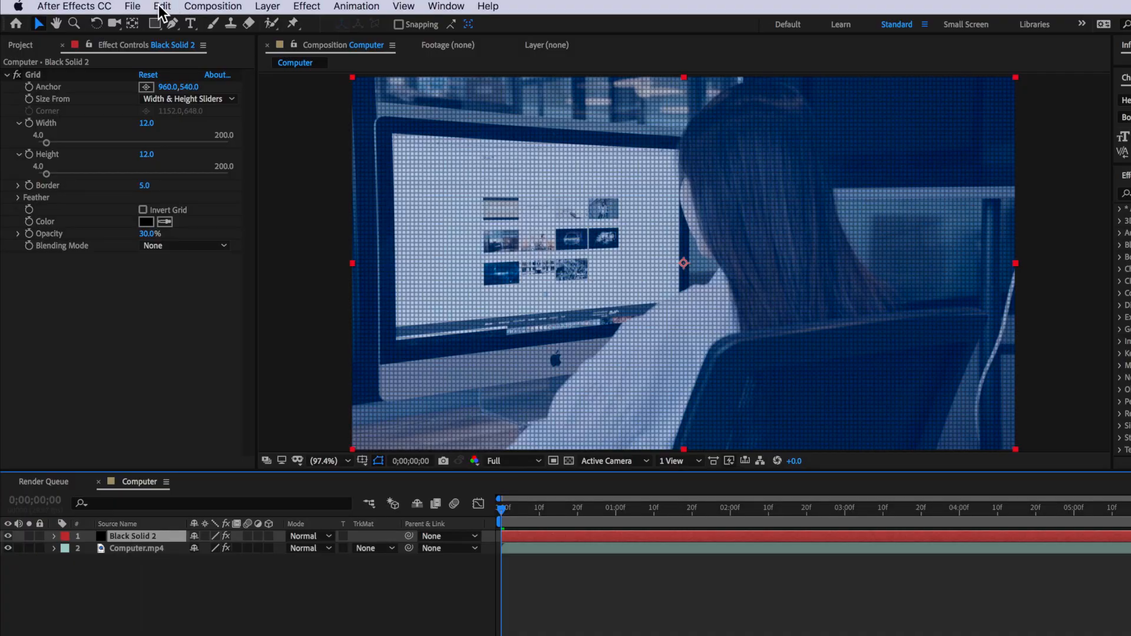
- Duplicate the grid solid and recolour its tall vertical-line grid light blue 7DD0FF
left_click(161, 6)
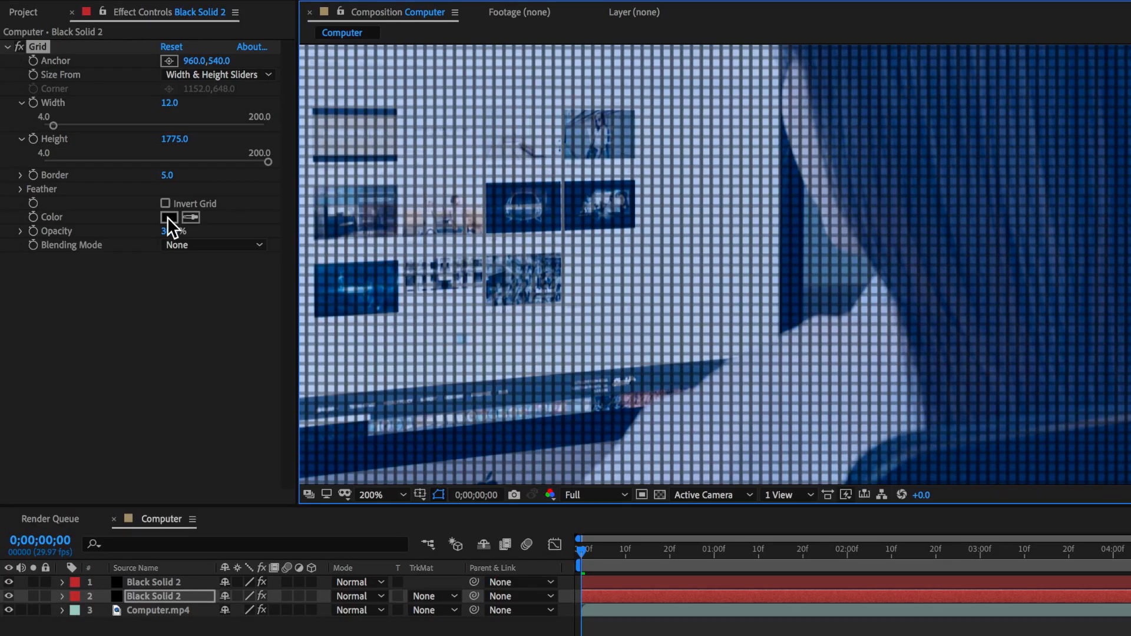
left_click(169, 217)
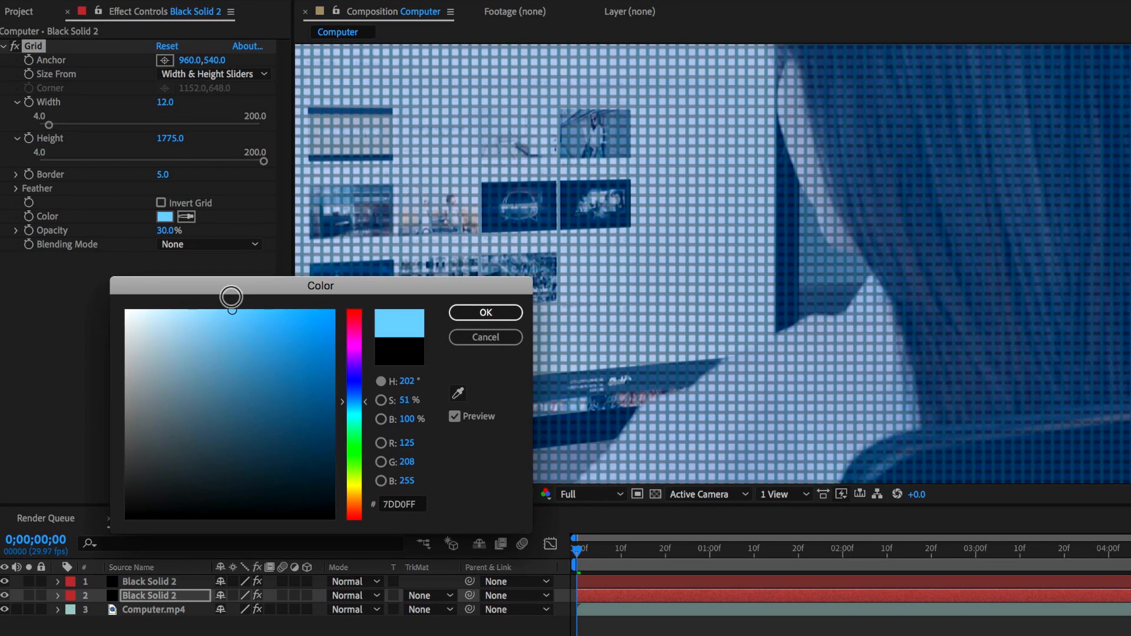
left_click(485, 312)
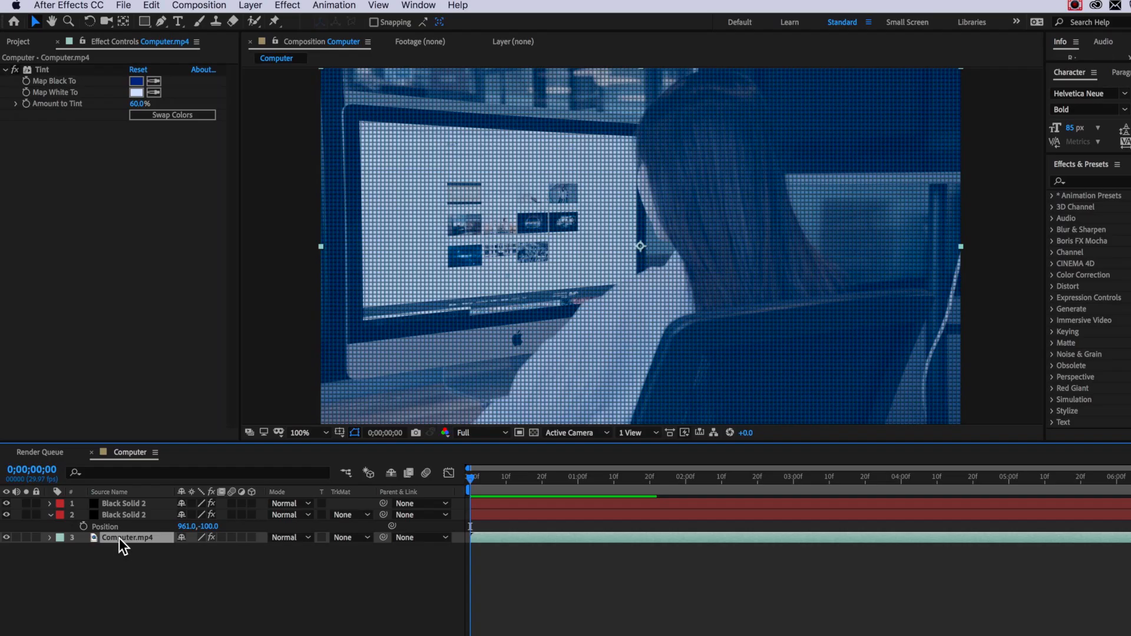
- Gaussian-blur the footage to about 10.5 and the black grid solid slightly
left_click(286, 4)
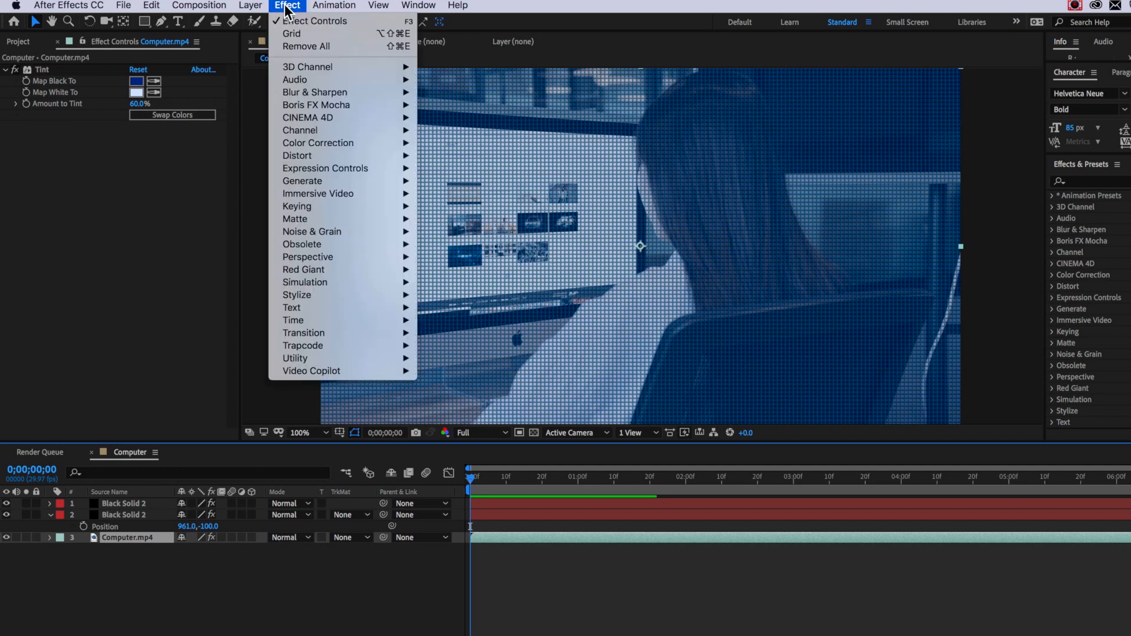
mouse_move(314, 92)
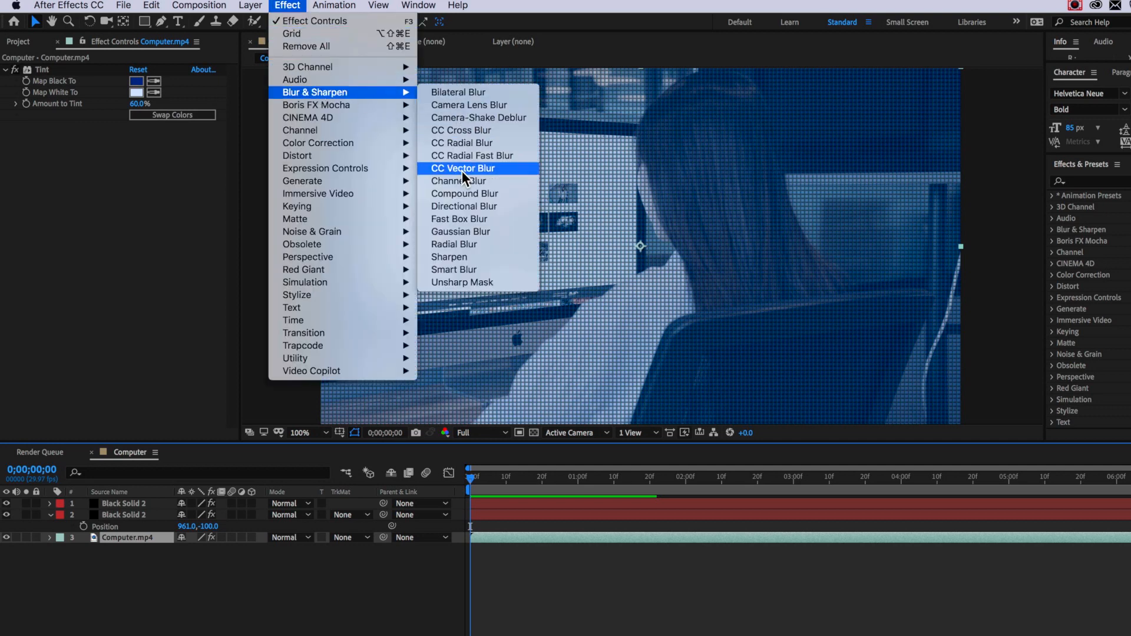
left_click(459, 231)
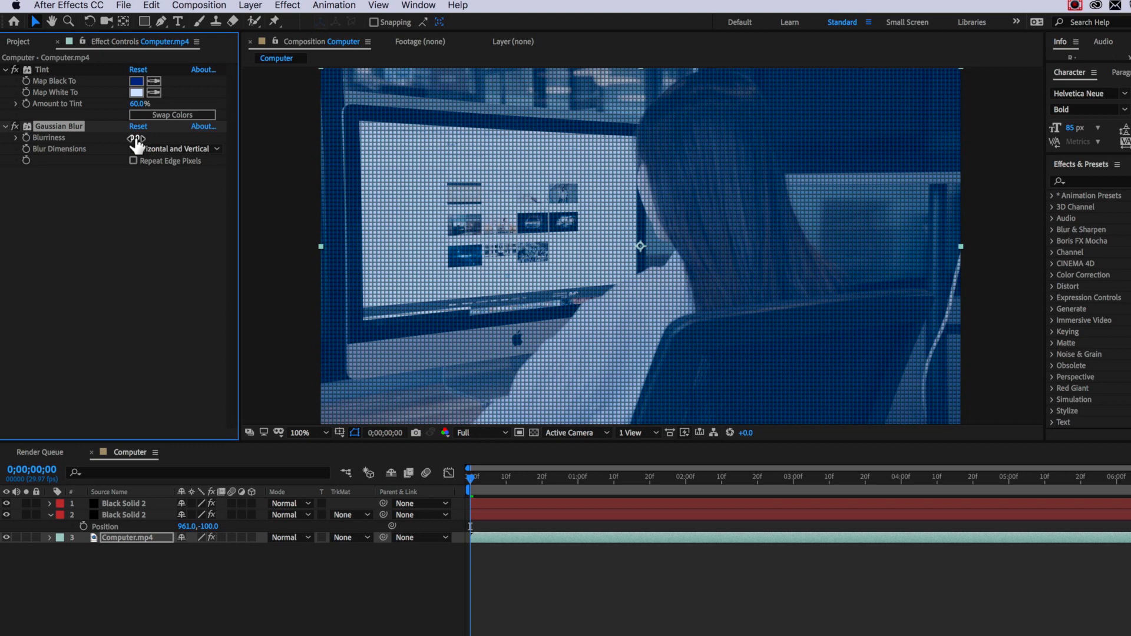
left_click_drag(149, 138, 201, 138)
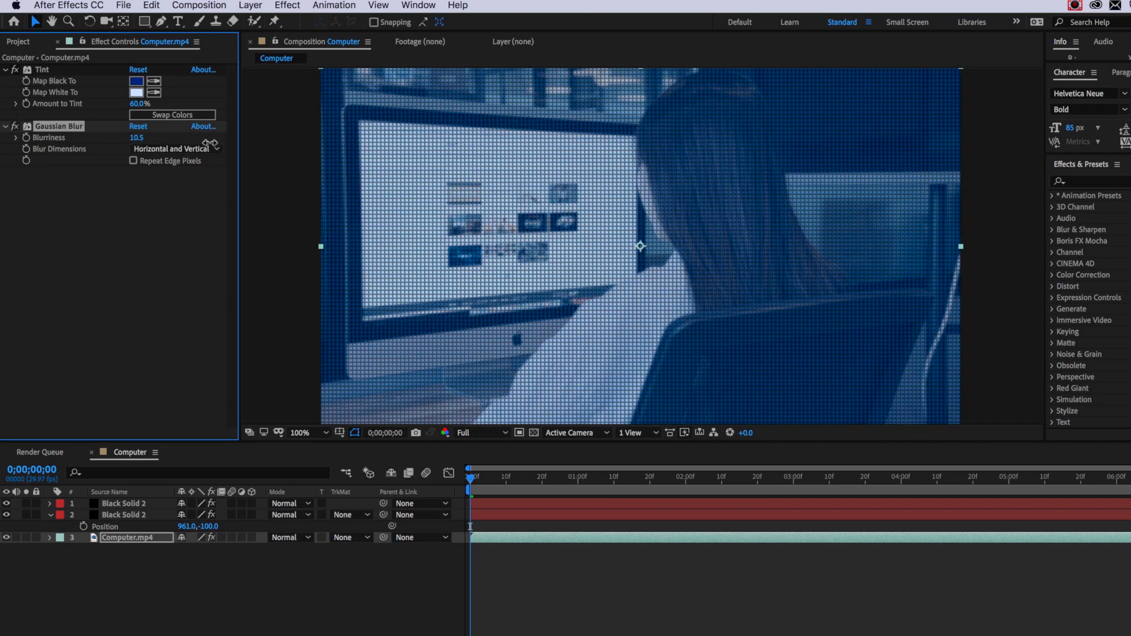
left_click(124, 503)
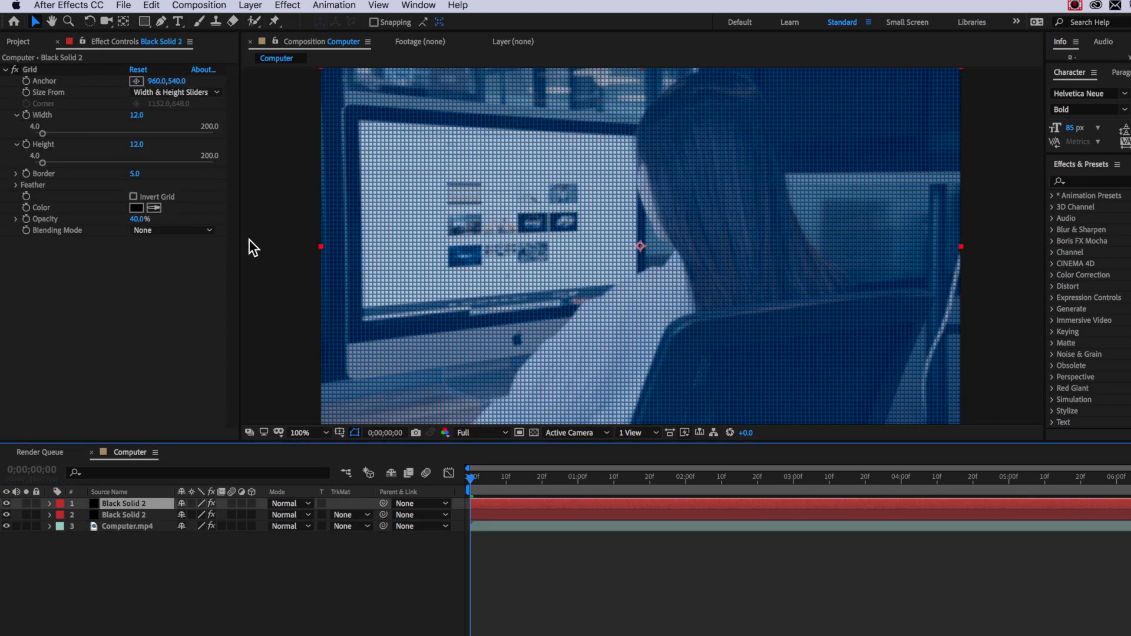
left_click(286, 4)
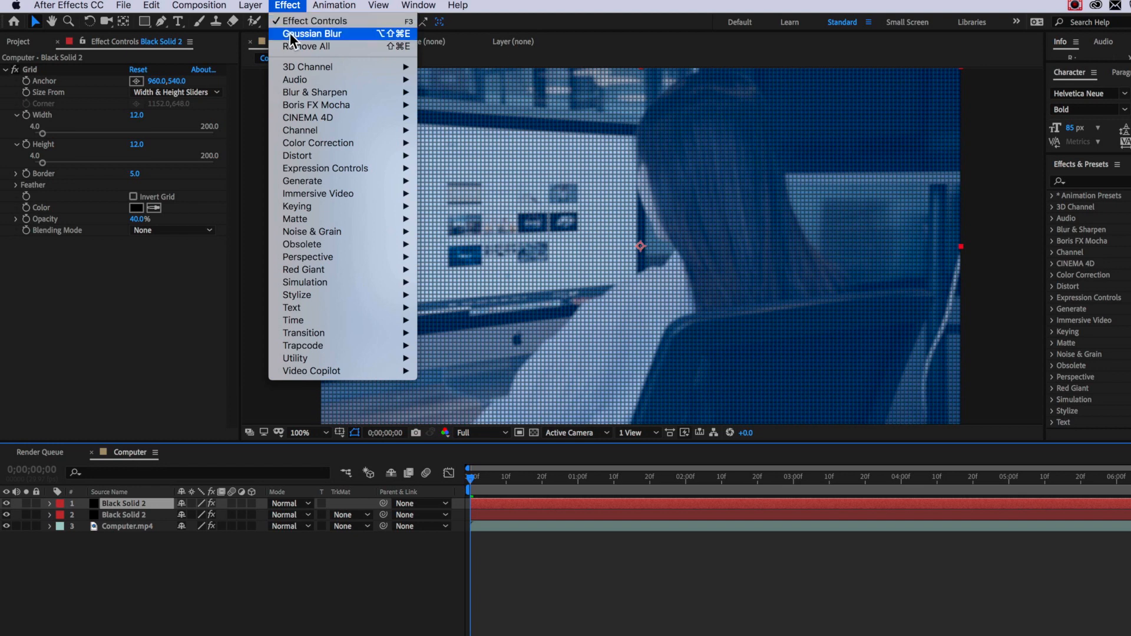
left_click(317, 33)
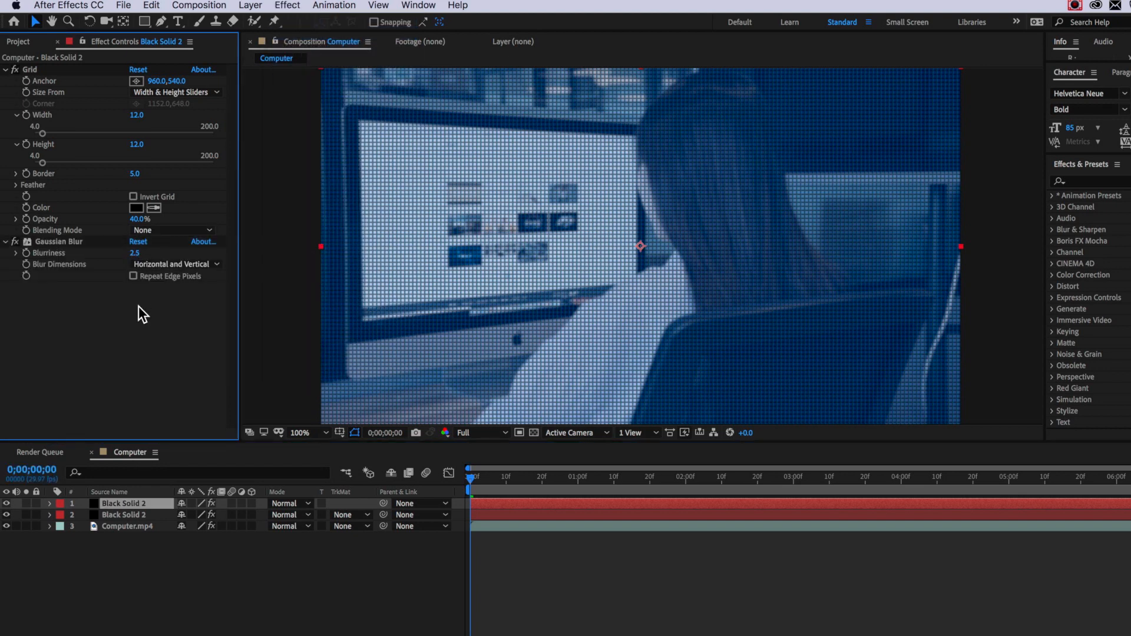
- Add a CC Vignette to the footage with Amount raised to about 149
left_click(125, 525)
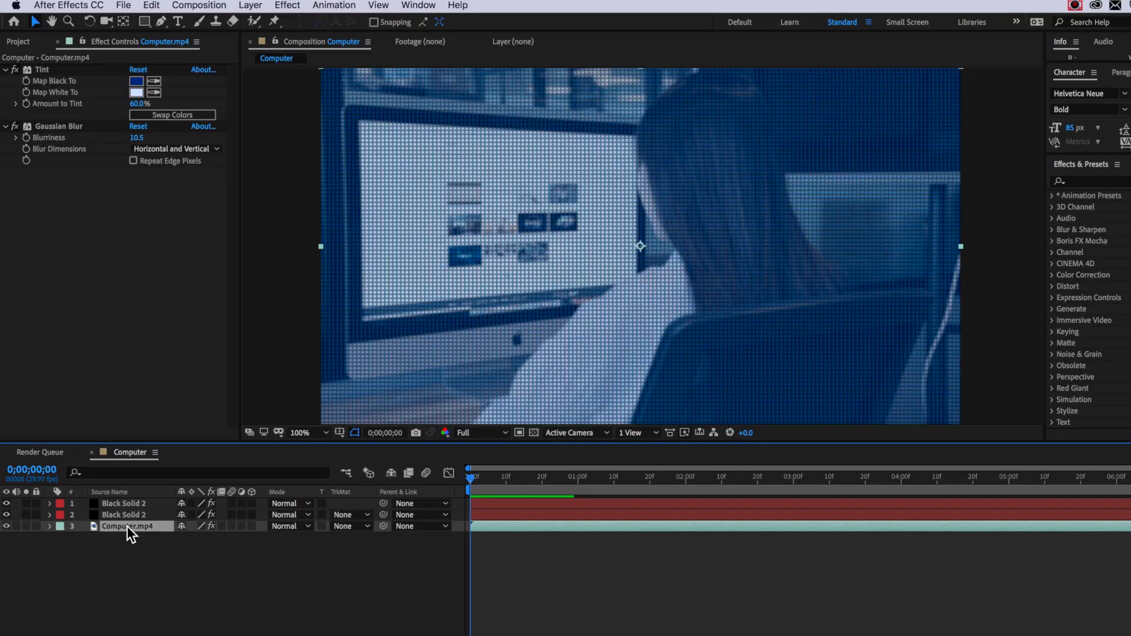
left_click(287, 5)
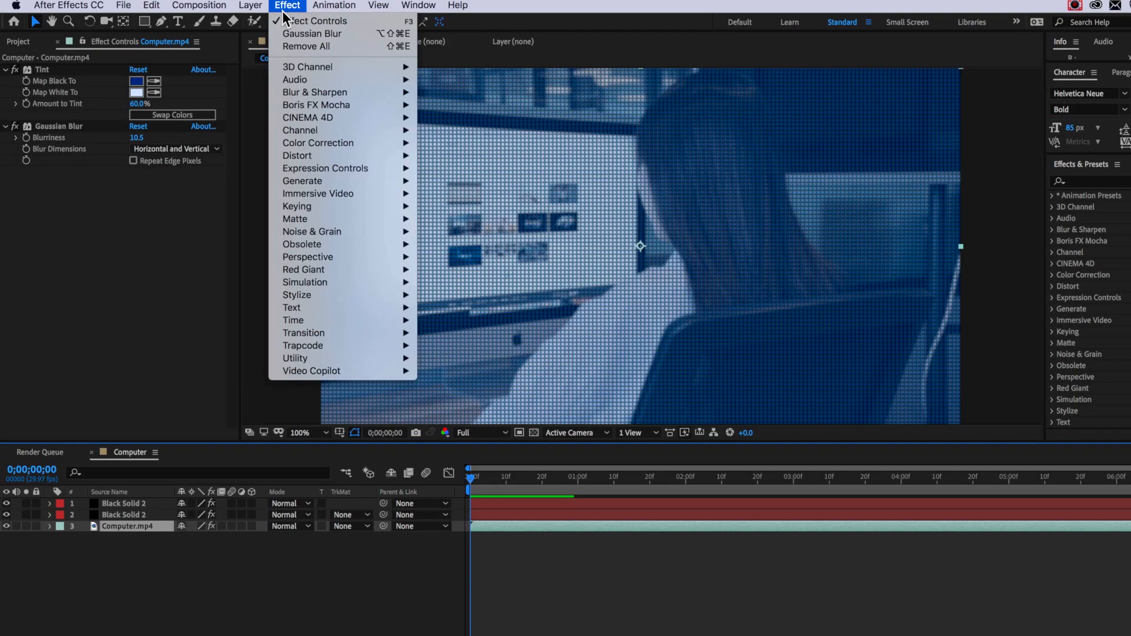
mouse_move(297, 295)
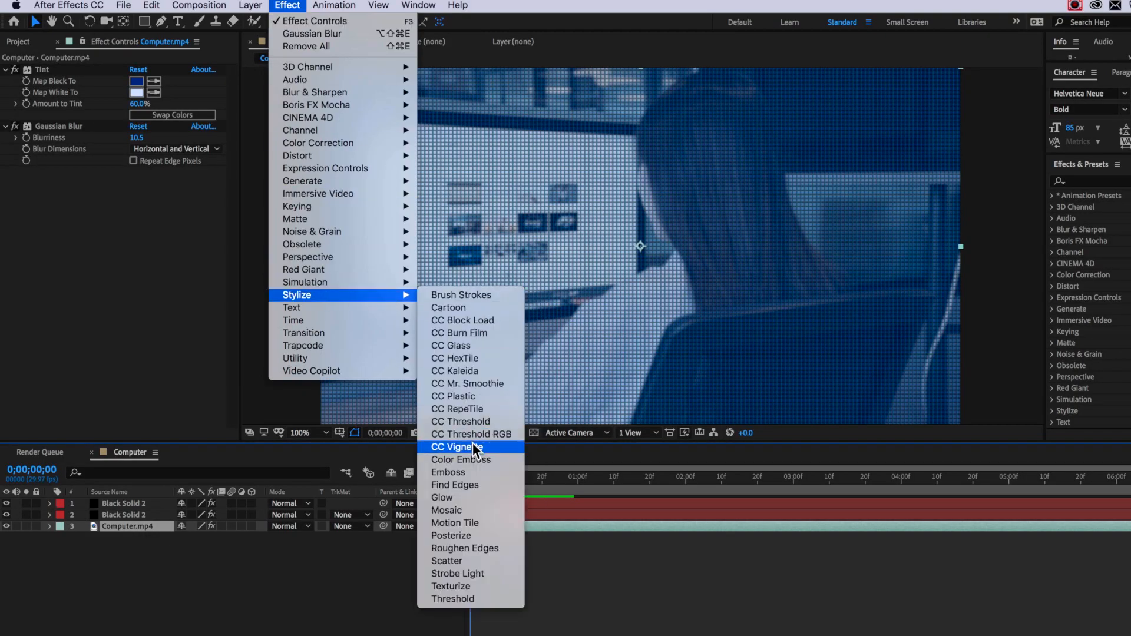
left_click(455, 447)
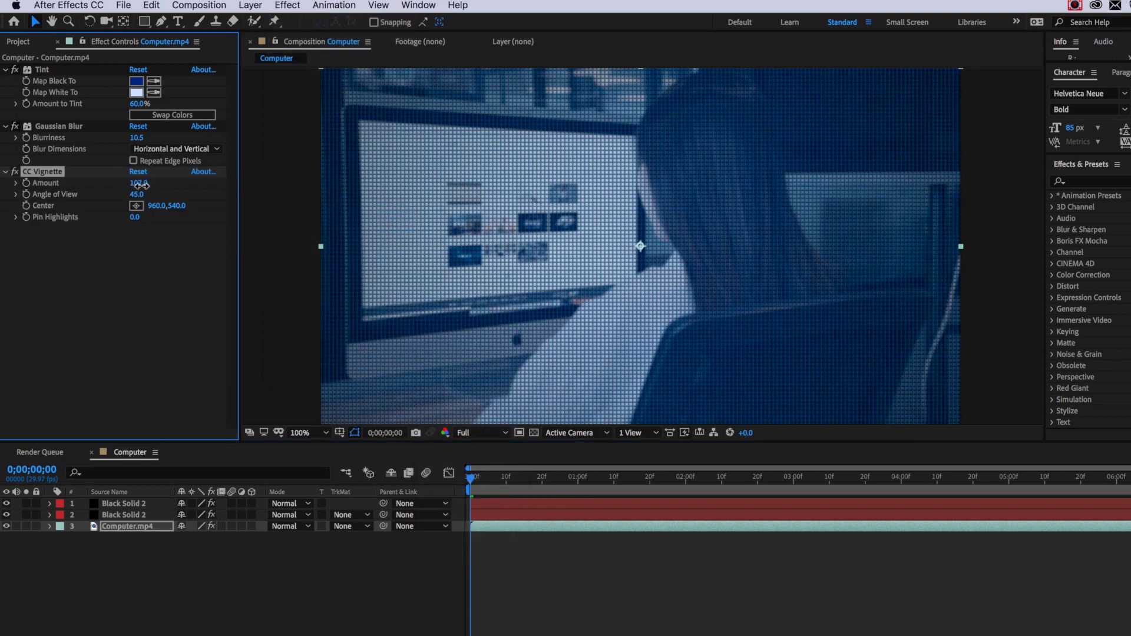
left_click_drag(137, 183, 169, 183)
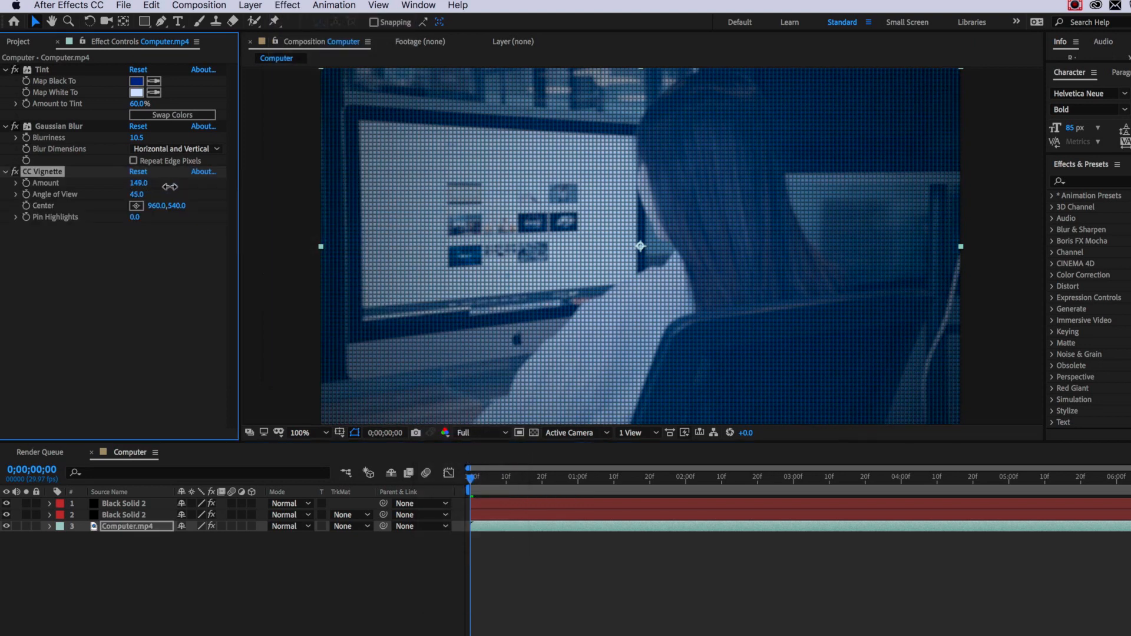
left_click_drag(139, 182, 148, 183)
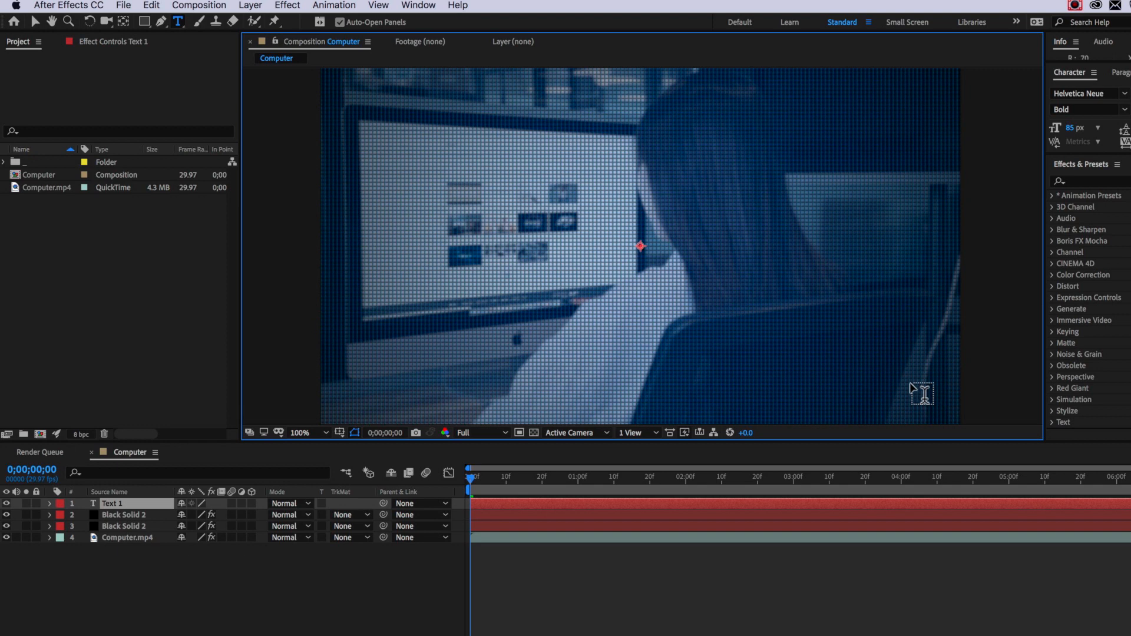
- Type "Computers don't create animation", duplicate and edit lines ending 'drawings.', and stagger their in points
type("\"Computers don't create animation\"")
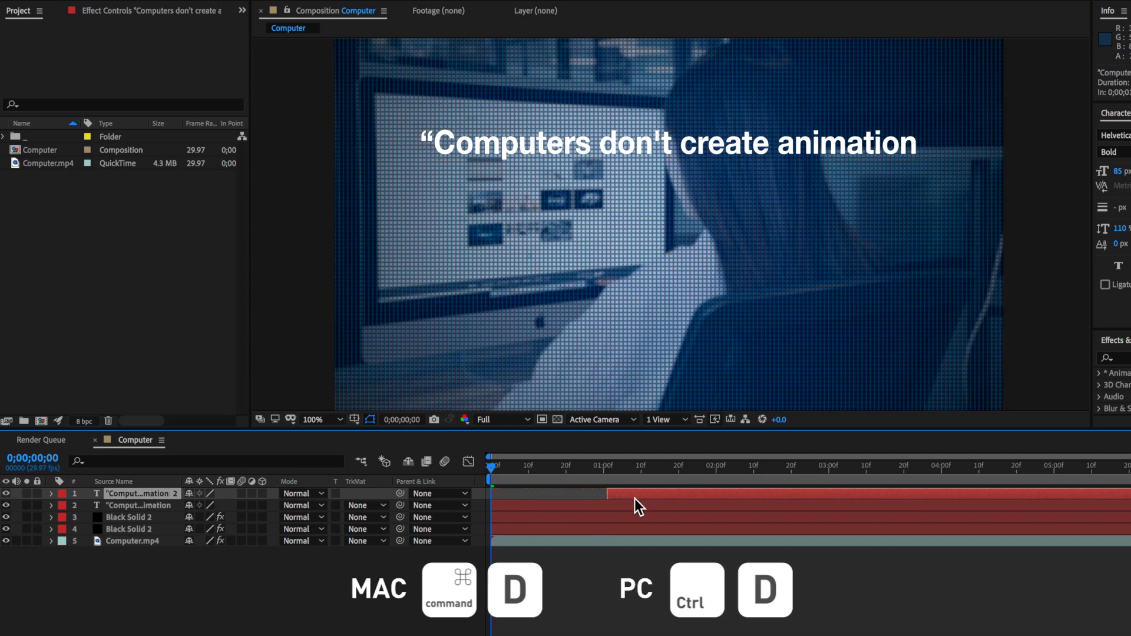
key("Space")
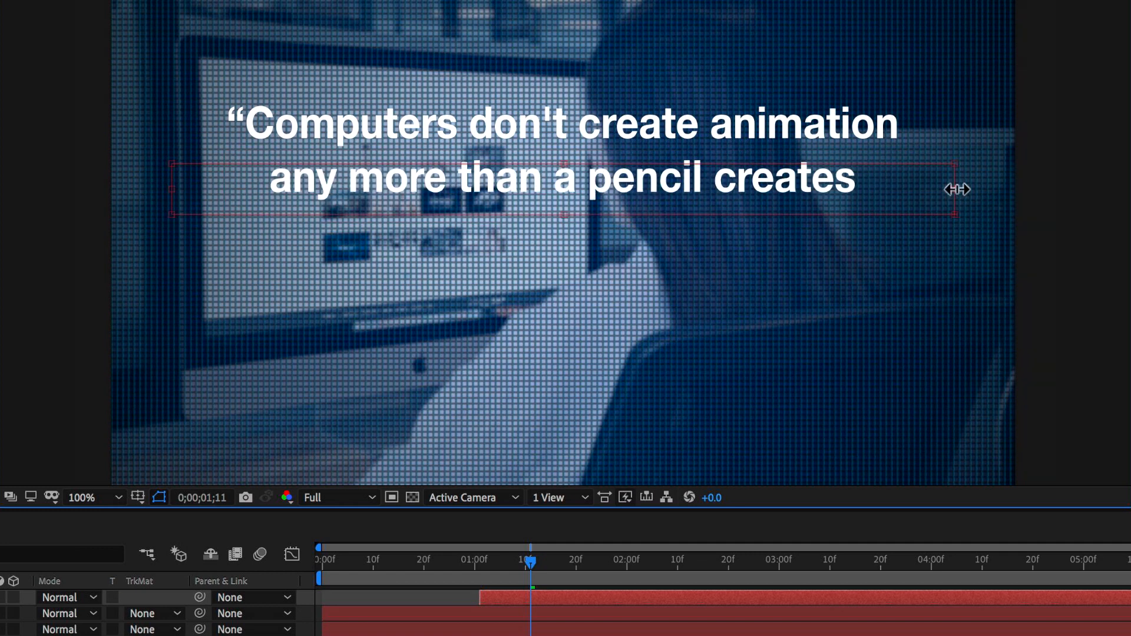
type("drawings.")
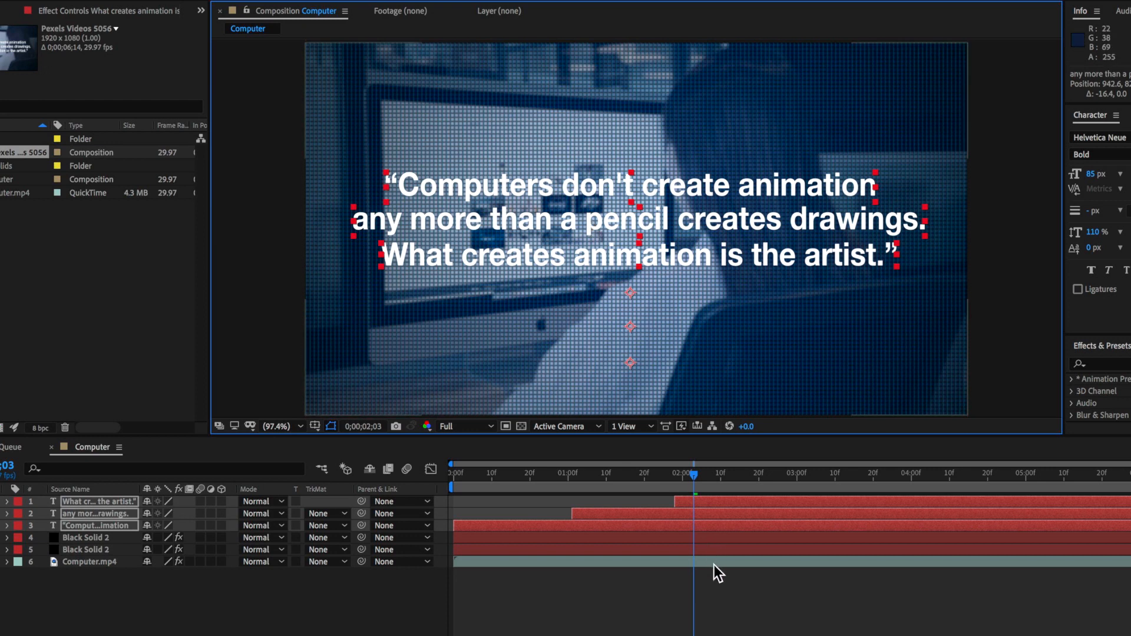
left_click_drag(693, 476, 844, 476)
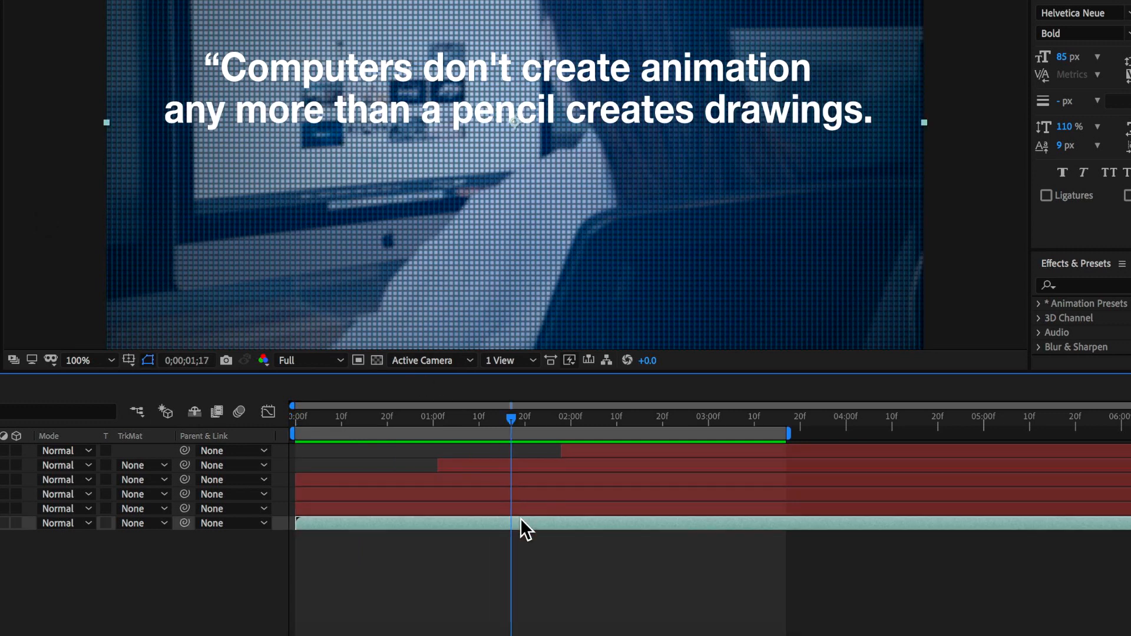
- Select the footage layer before bringing up the Edit commands
left_click(189, 7)
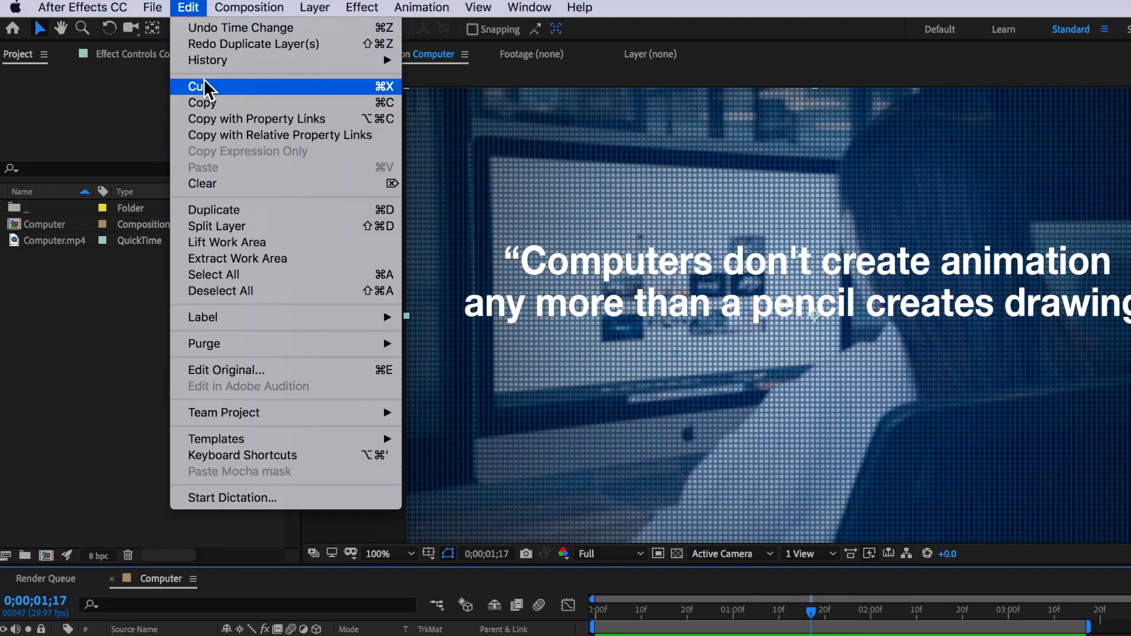